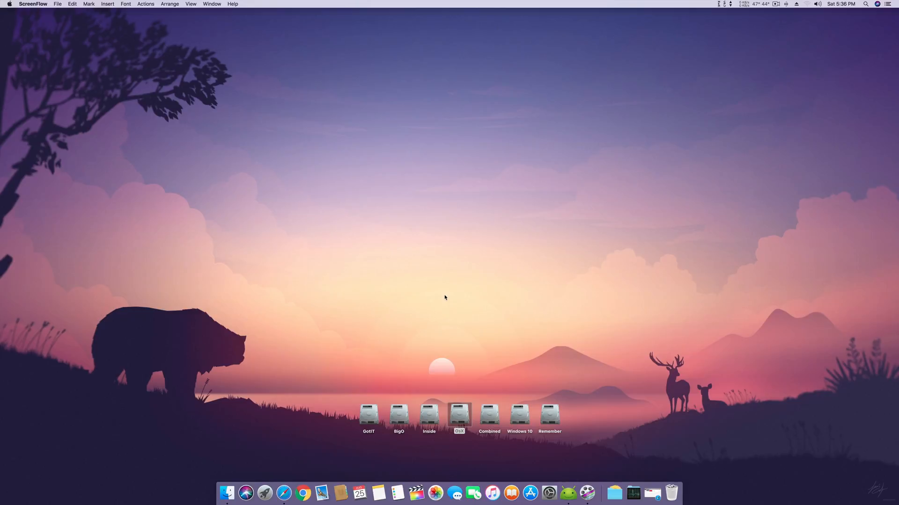
{"action": "mouse_move", "coordinate": [473, 493]}
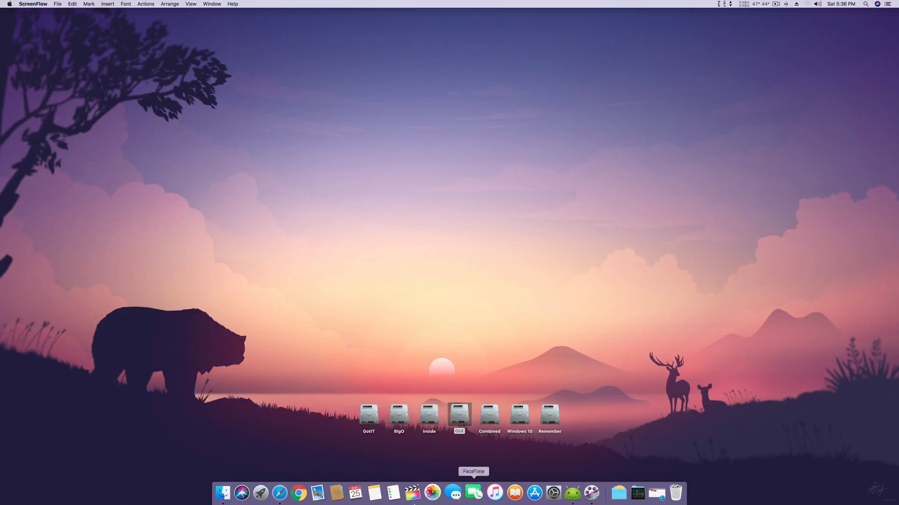
View this Mac's system overview from the Apple menu, then close it.
{"action": "left_click", "coordinate": [10, 4]}
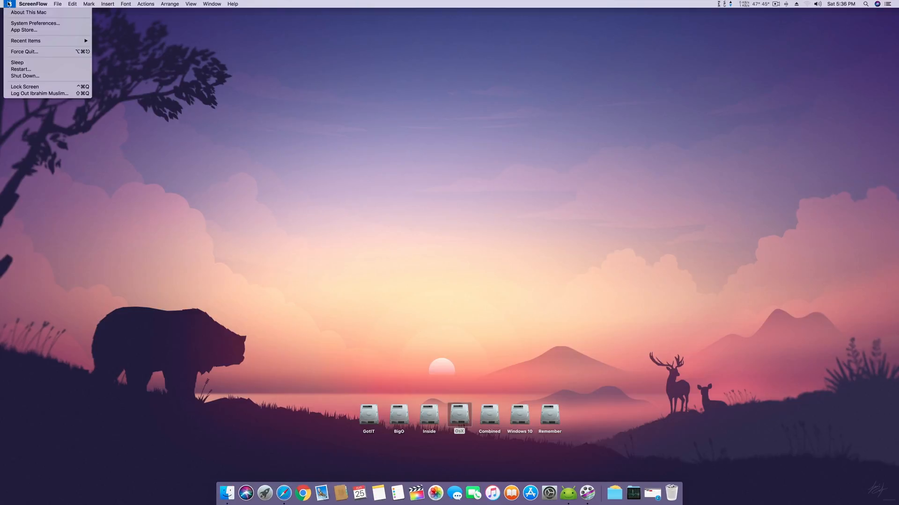
{"action": "left_click", "coordinate": [27, 13]}
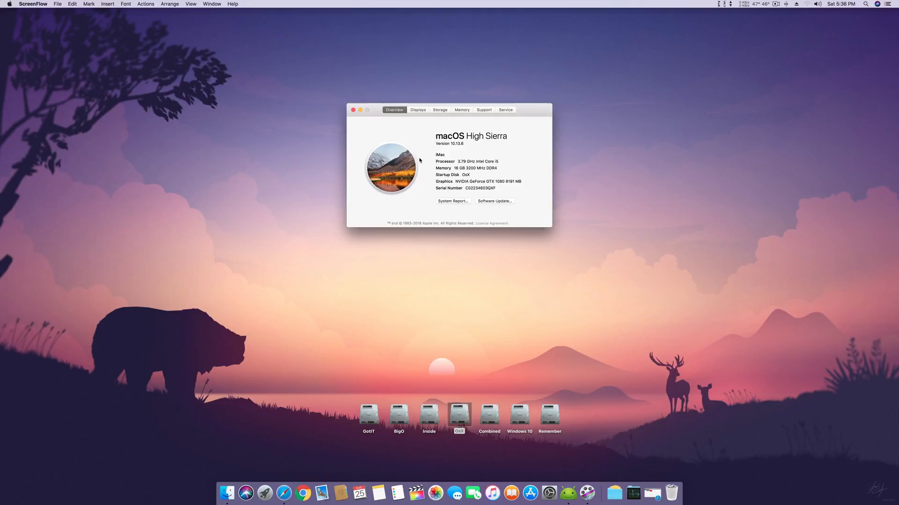
{"action": "mouse_move", "coordinate": [410, 102]}
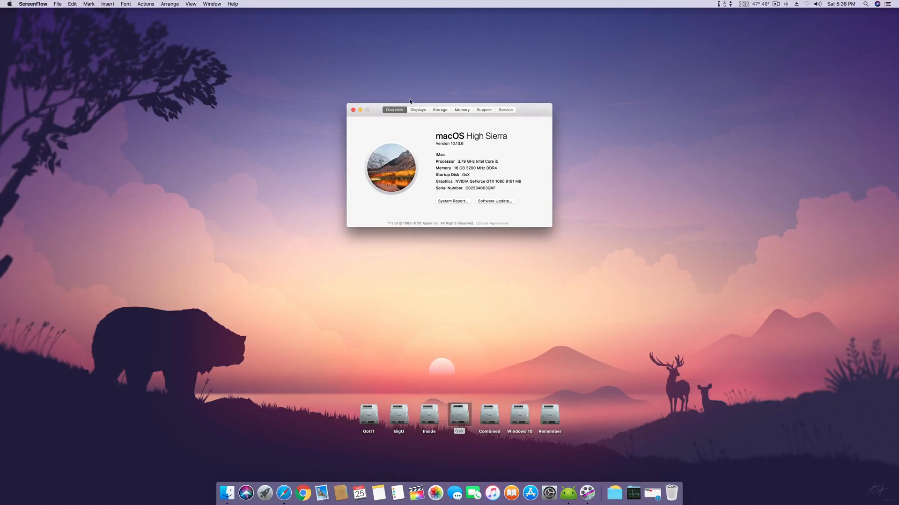
{"action": "mouse_move", "coordinate": [413, 109]}
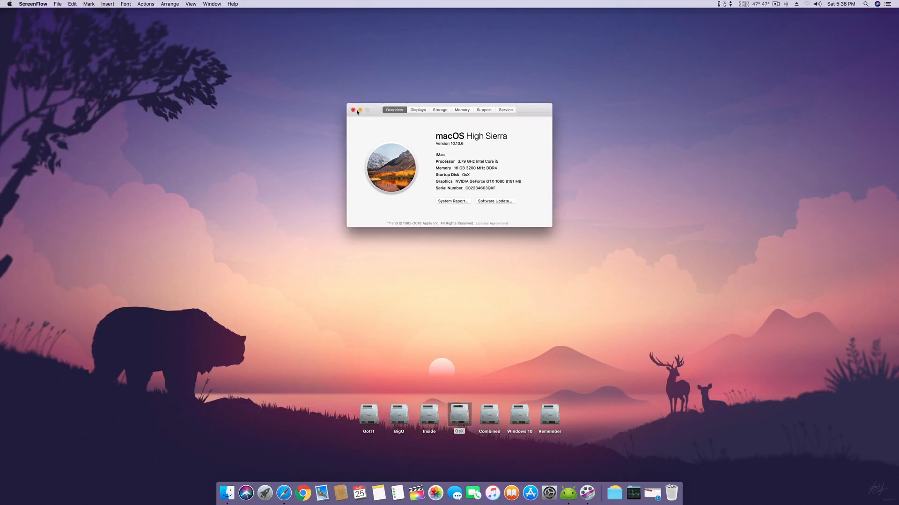
{"action": "left_click", "coordinate": [353, 109]}
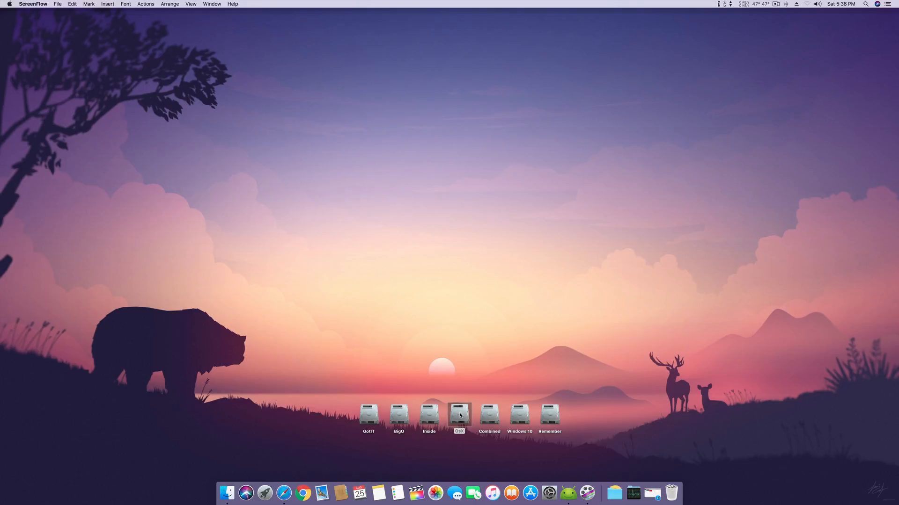
Open the OsX drive in Finder and launch Clover Configurator from the Dock.
{"action": "double_click", "coordinate": [458, 412]}
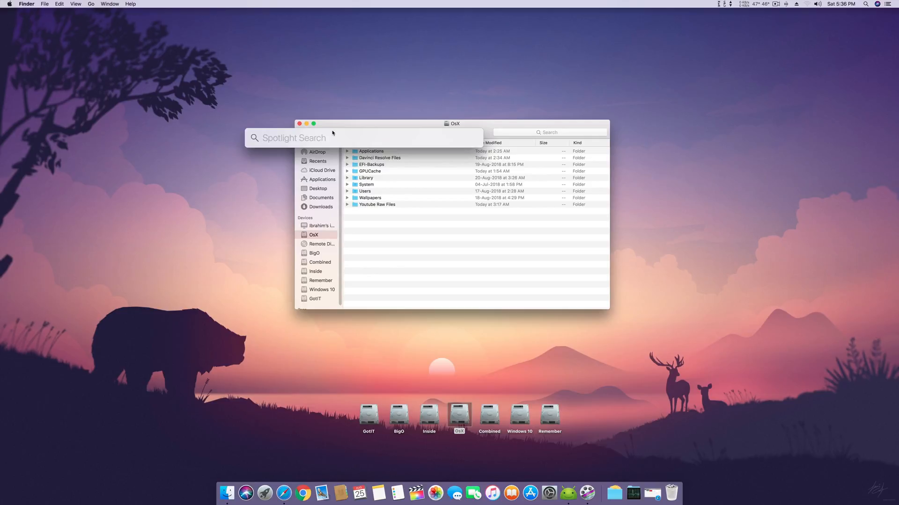
{"action": "mouse_move", "coordinate": [339, 138]}
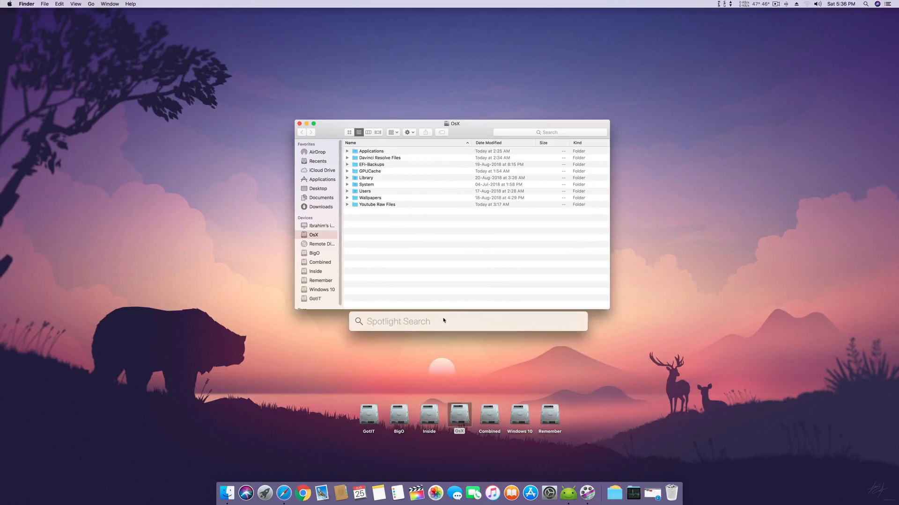
{"action": "key", "text": "escape"}
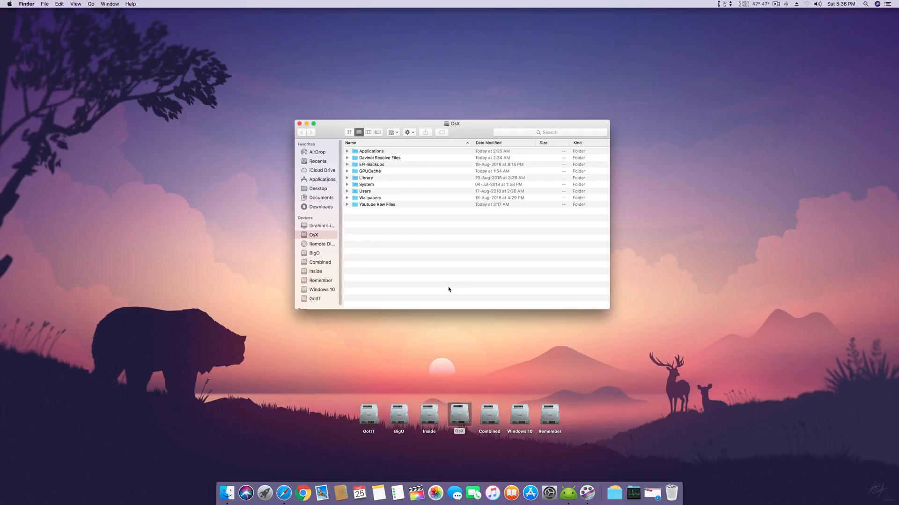
{"action": "mouse_move", "coordinate": [361, 214]}
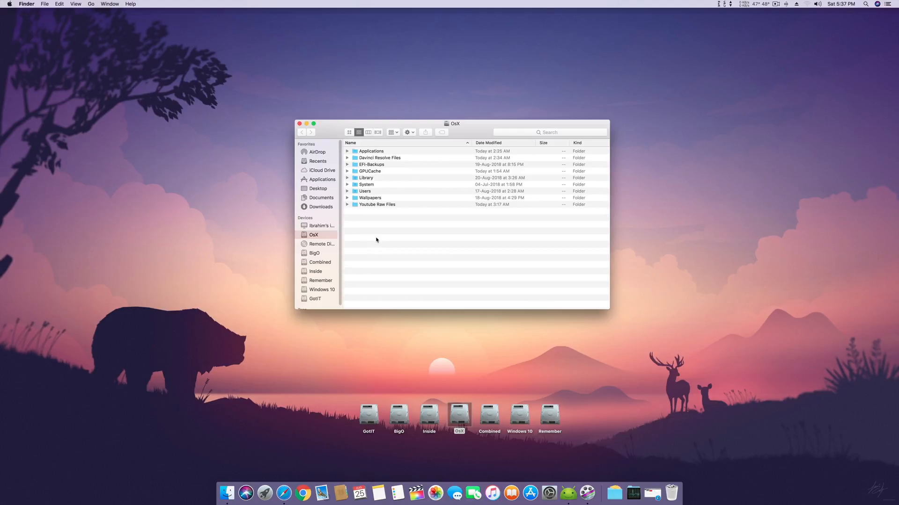
{"action": "mouse_move", "coordinate": [381, 247]}
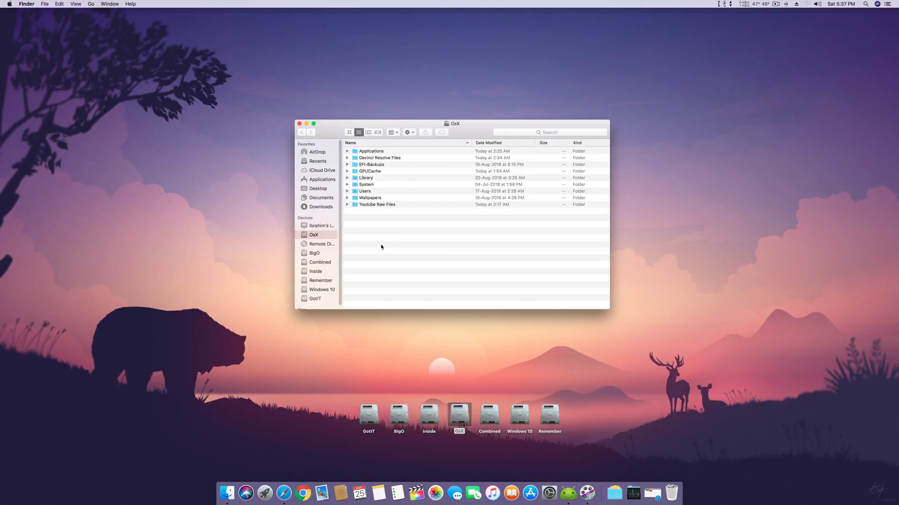
{"action": "mouse_move", "coordinate": [392, 241]}
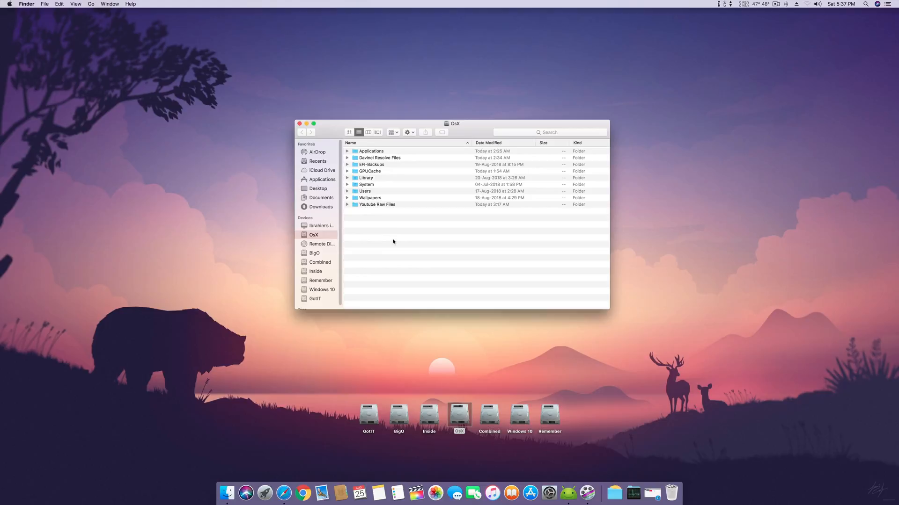
{"action": "left_click", "coordinate": [865, 4]}
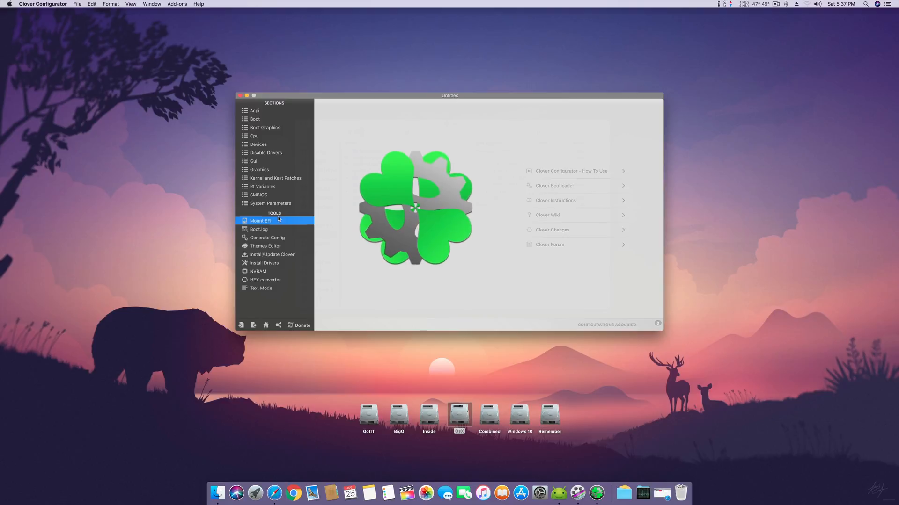
Mount the EFI partition on disk0s1 with the admin password and open it in Finder.
{"action": "left_click", "coordinate": [260, 221]}
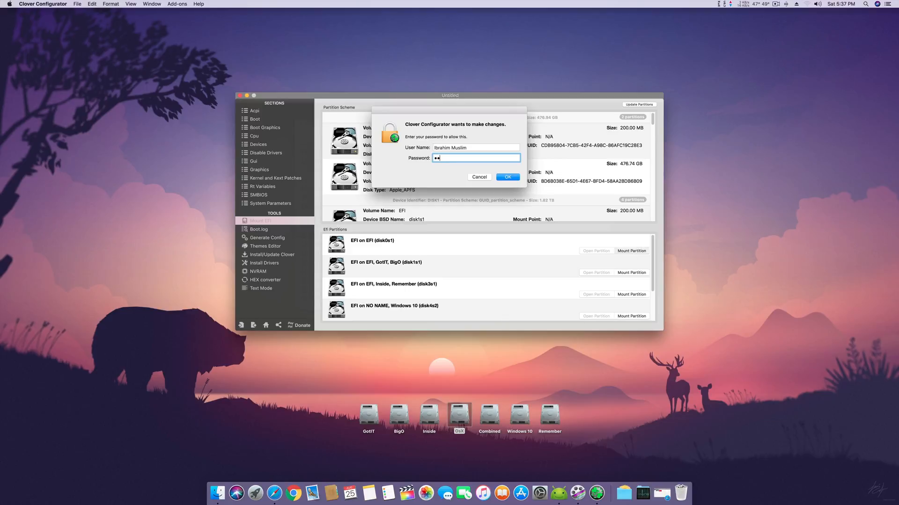
{"action": "left_click", "coordinate": [507, 177]}
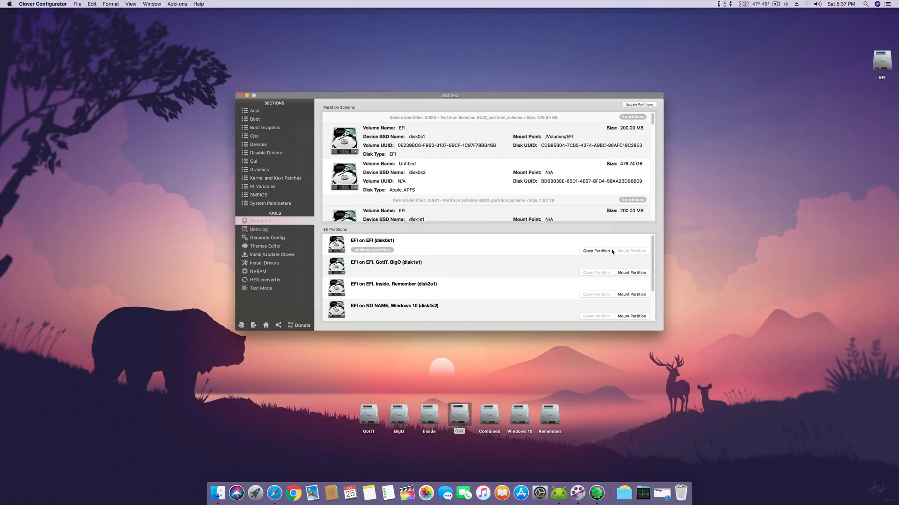
{"action": "left_click", "coordinate": [596, 251]}
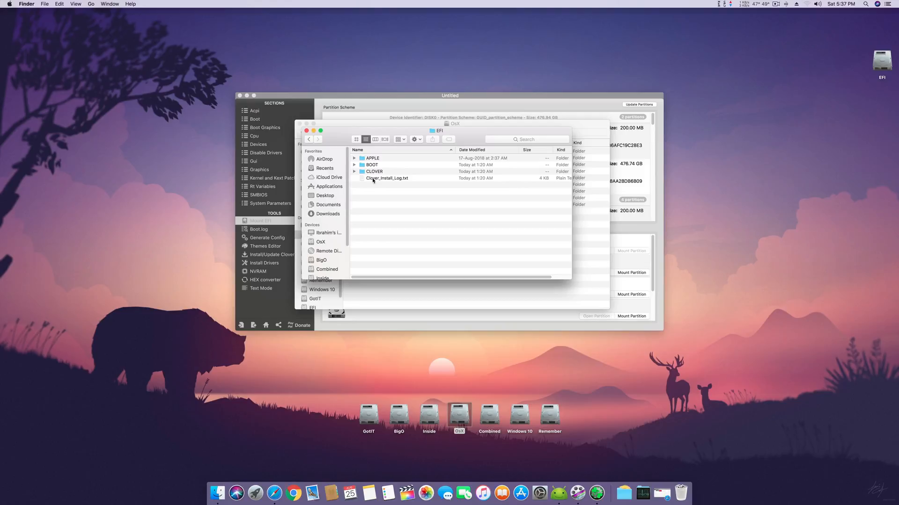
Navigate into CLOVER and open the 10.14 kexts folder on the EFI partition.
{"action": "double_click", "coordinate": [374, 172]}
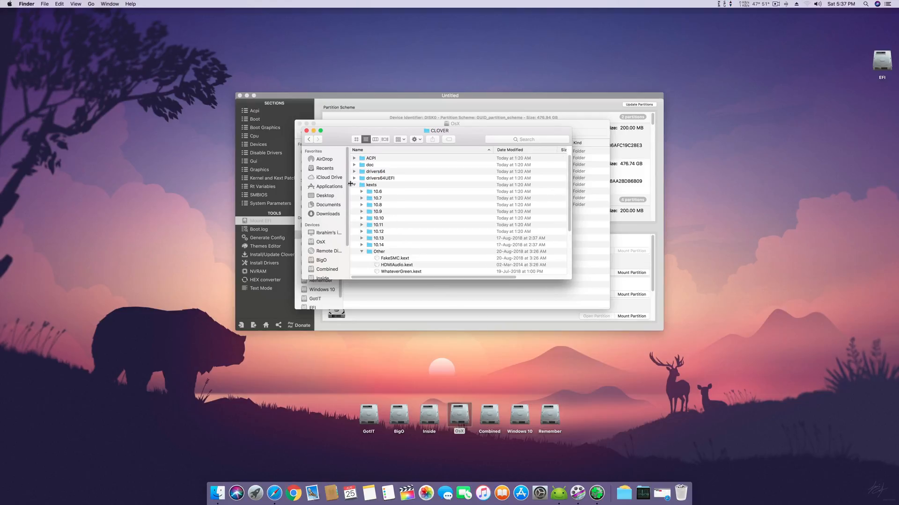
{"action": "left_click", "coordinate": [378, 245]}
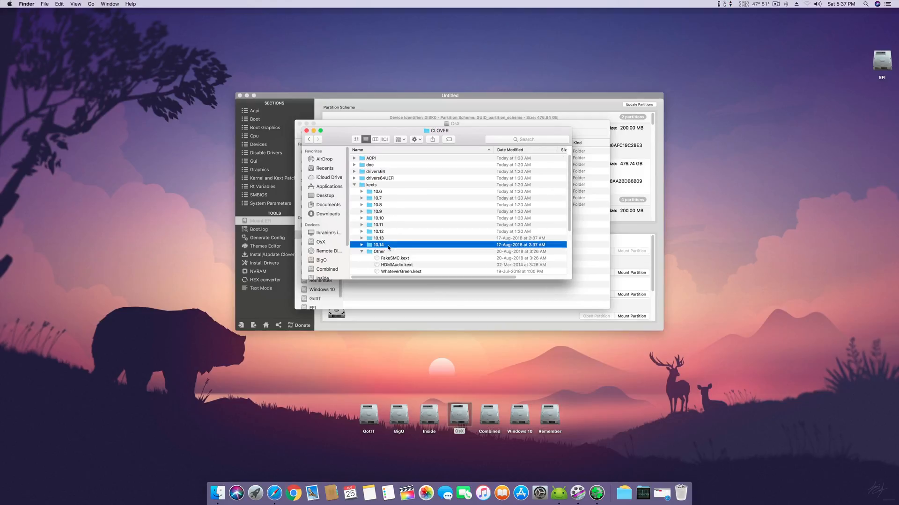
{"action": "double_click", "coordinate": [377, 244]}
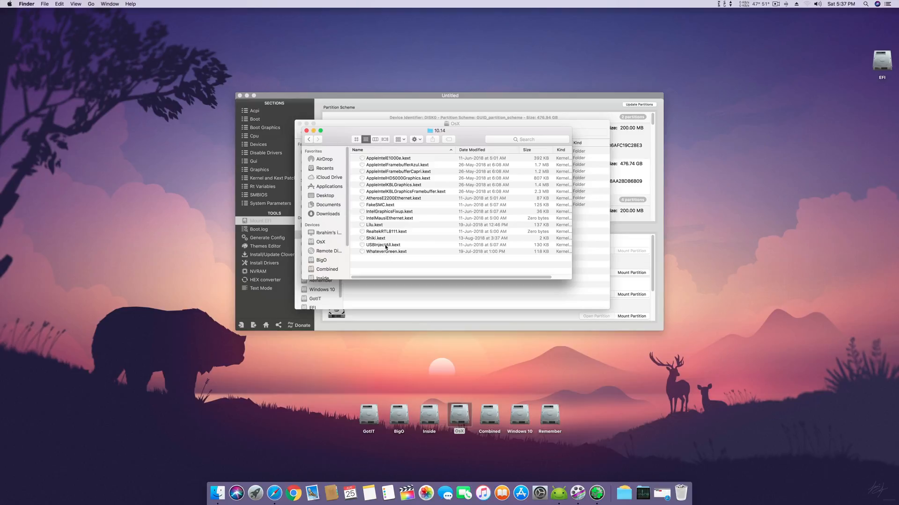
Select USBInjectAll.kext and WhateverGreen.kext among the listed kernel extensions.
{"action": "left_click", "coordinate": [384, 244]}
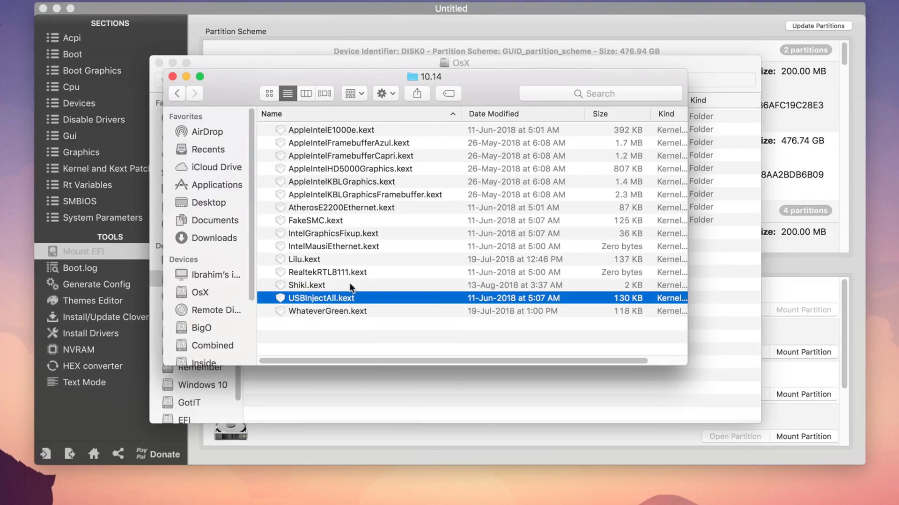
{"action": "left_click", "coordinate": [325, 311]}
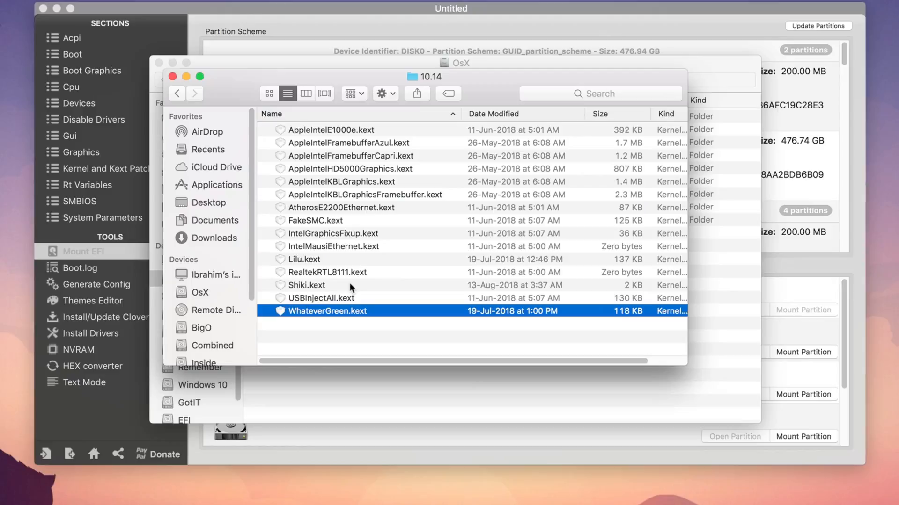
{"action": "left_click", "coordinate": [322, 297]}
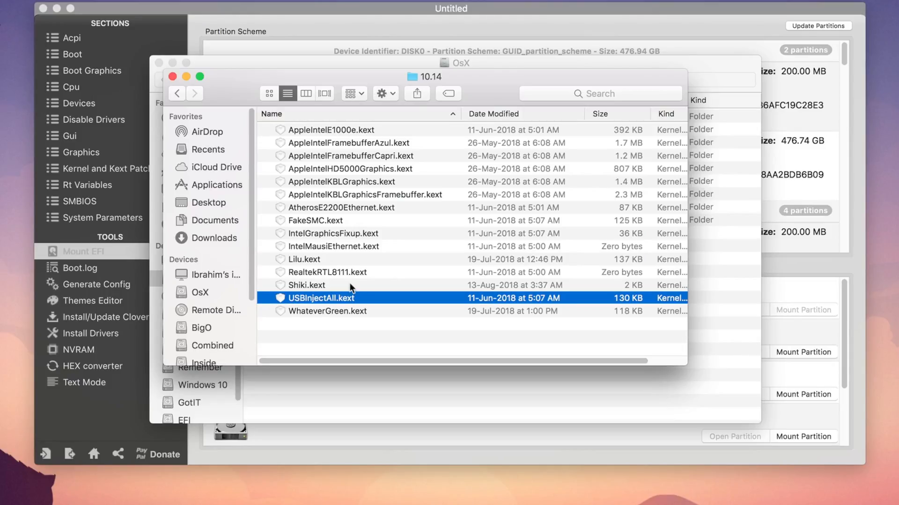
{"action": "mouse_move", "coordinate": [399, 313]}
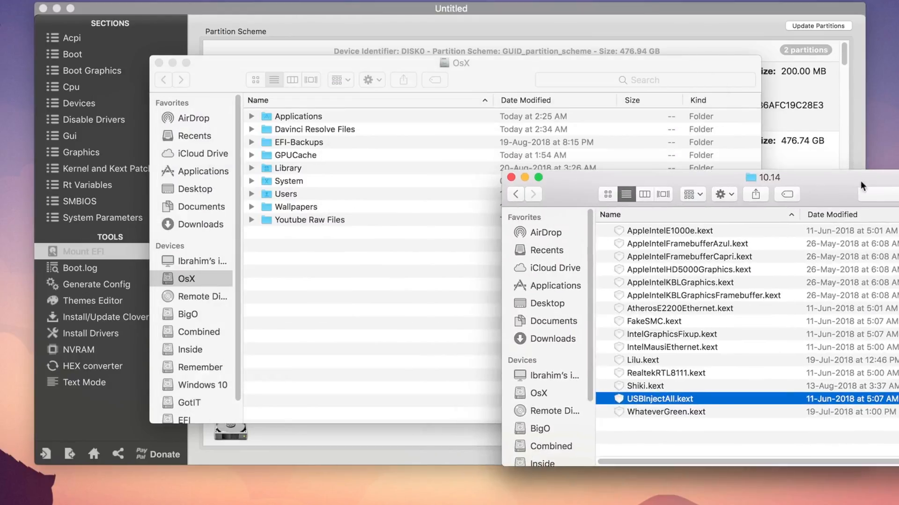
Go to the OsX drive's top level and open System > Extensions.
{"action": "left_click", "coordinate": [537, 393]}
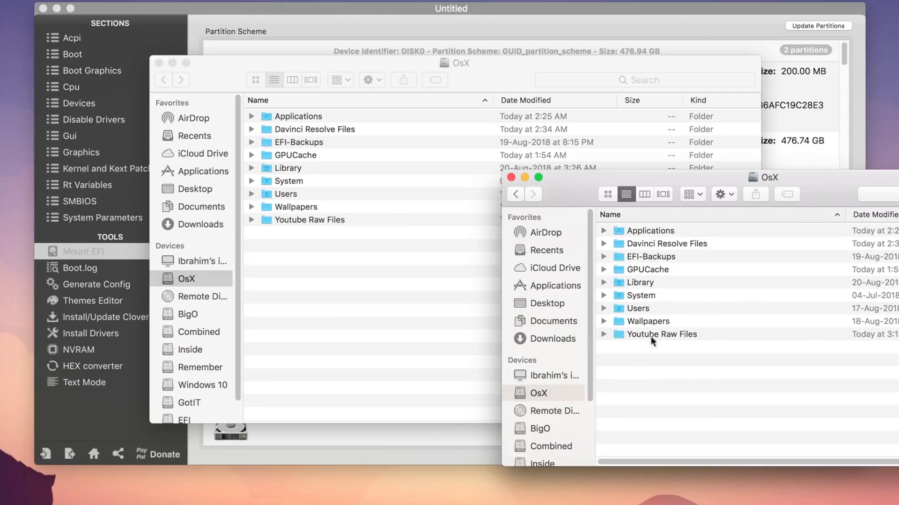
{"action": "mouse_move", "coordinate": [651, 282]}
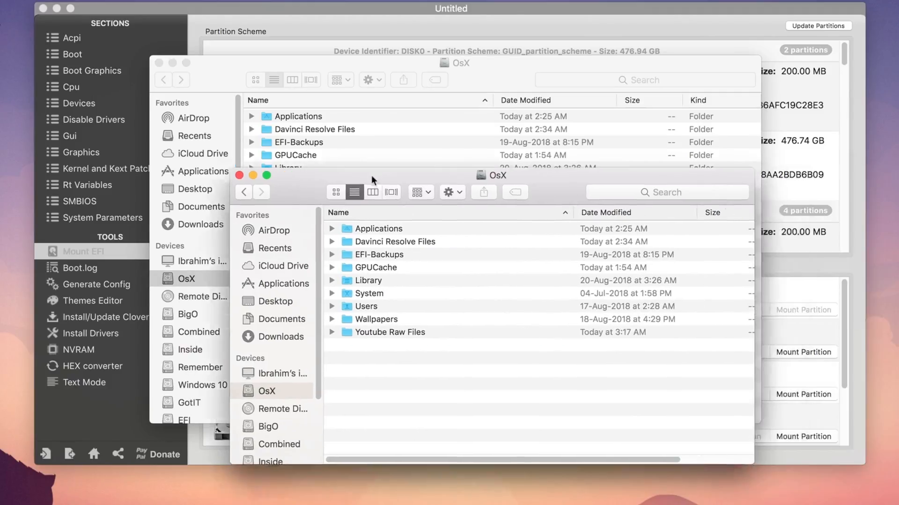
{"action": "double_click", "coordinate": [369, 293]}
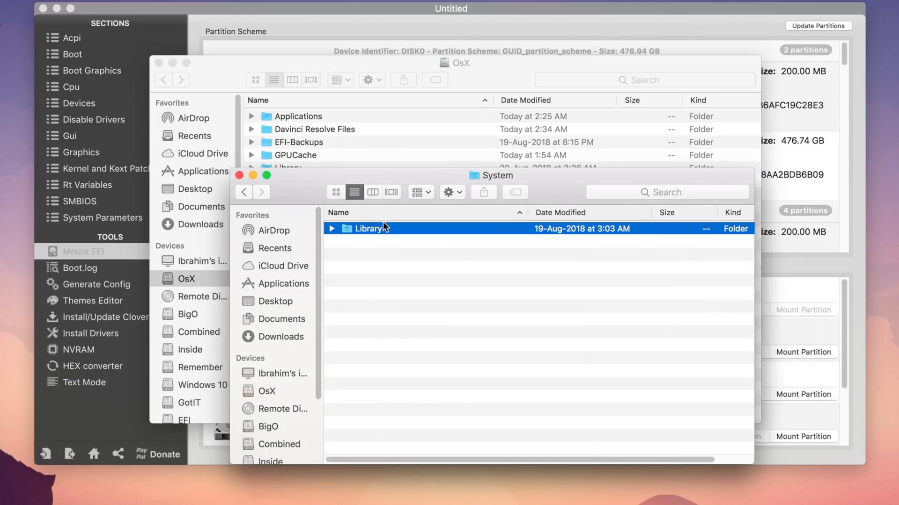
{"action": "double_click", "coordinate": [370, 228]}
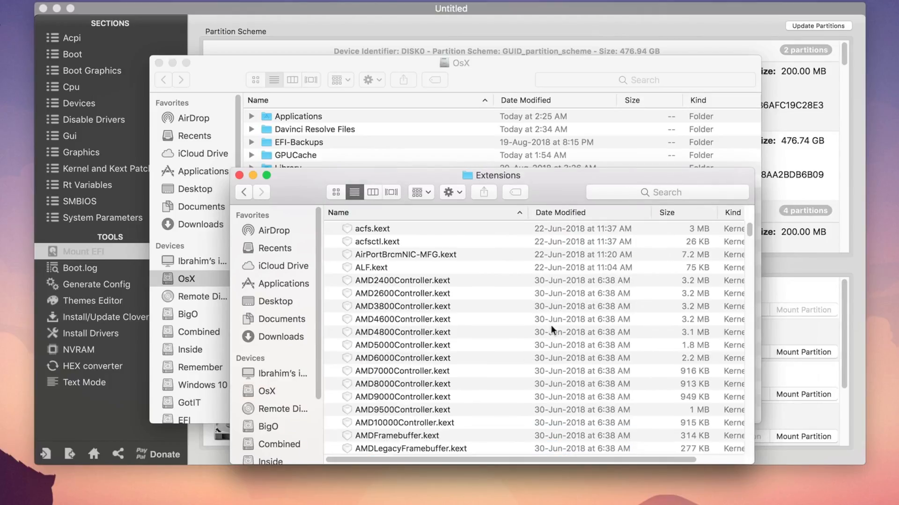
Search Extensions for file names matching 'USBinje', find nothing, and clear the search.
{"action": "left_click", "coordinate": [666, 192]}
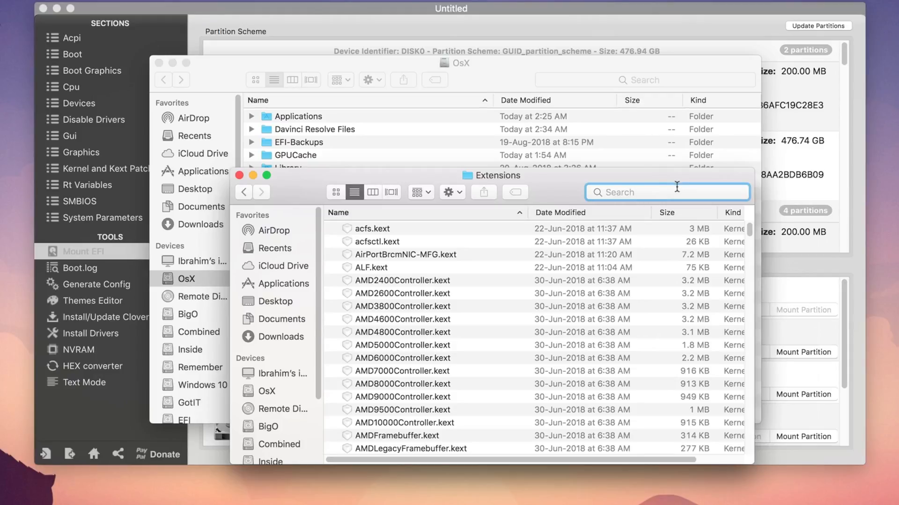
{"action": "type", "text": "USB"}
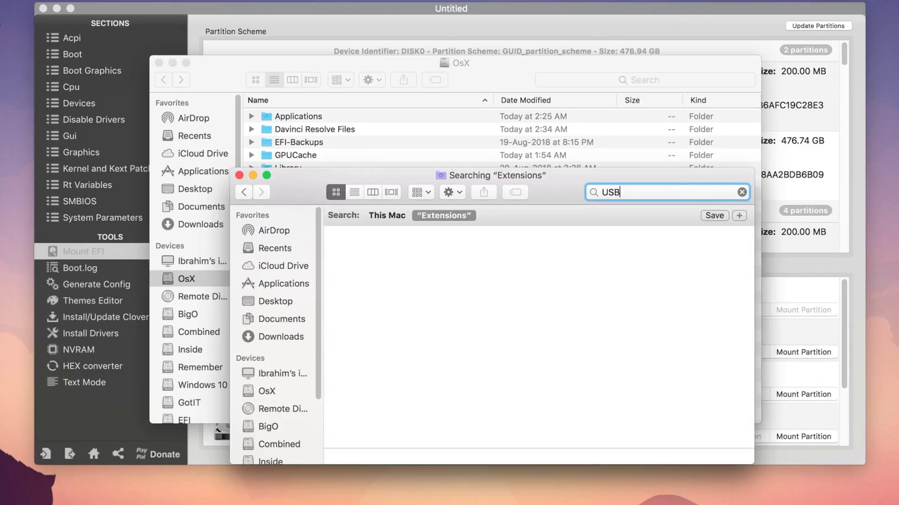
{"action": "type", "text": "inj"}
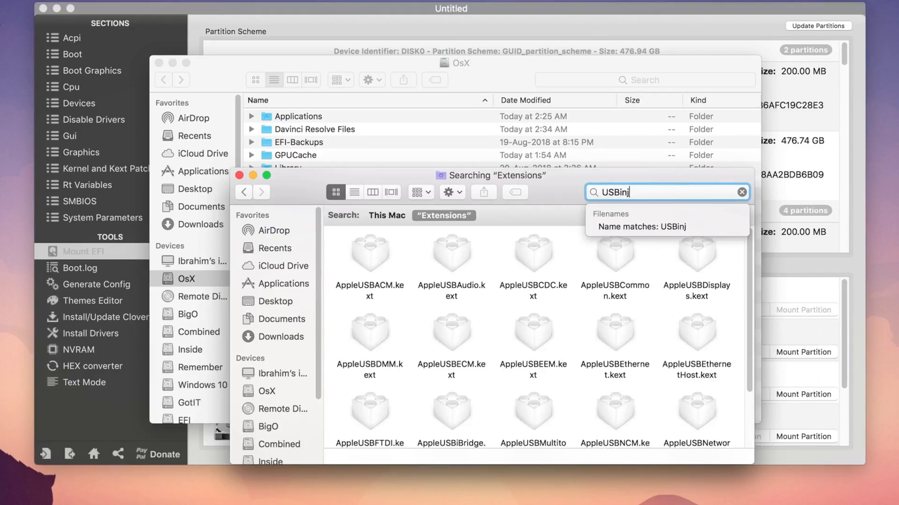
{"action": "type", "text": "e"}
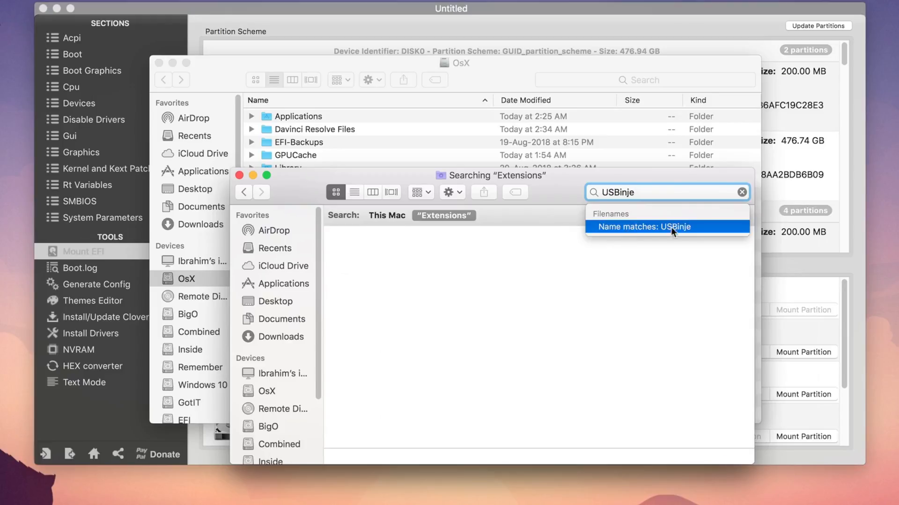
{"action": "left_click", "coordinate": [644, 226]}
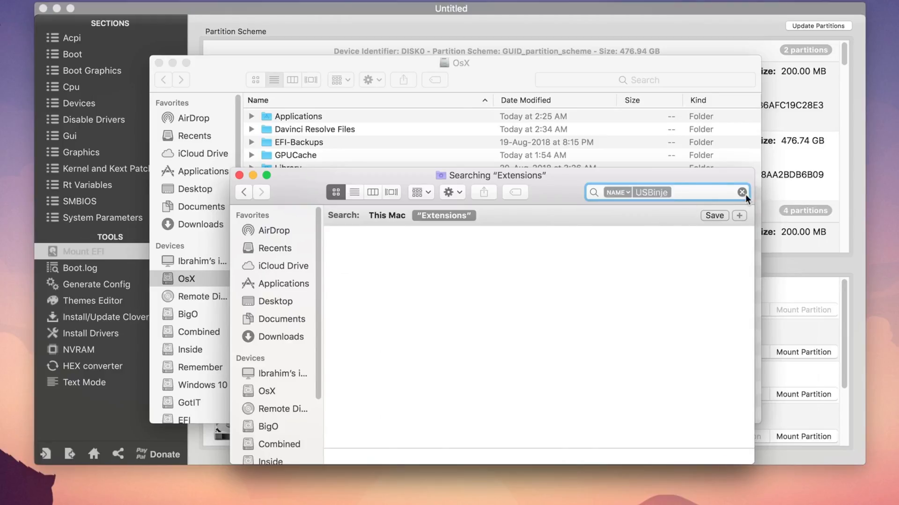
{"action": "left_click", "coordinate": [741, 192]}
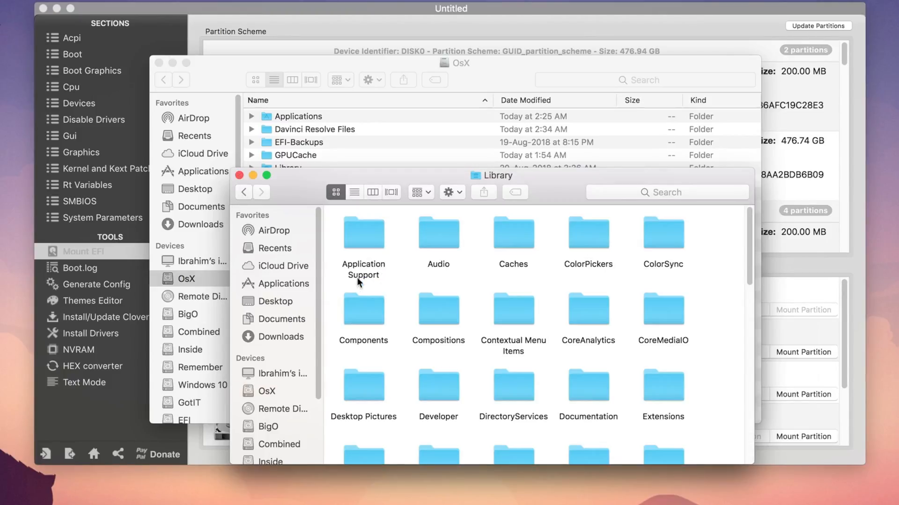
Open Library > Extensions on the OsX drive and locate USBInjectAll.kext.
{"action": "double_click", "coordinate": [662, 390]}
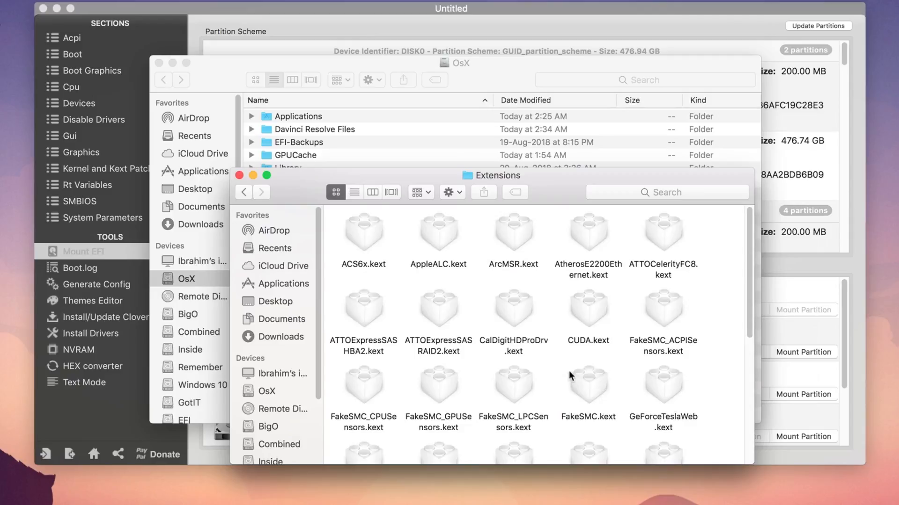
{"action": "scroll", "scroll_direction": "down", "scroll_amount": 3}
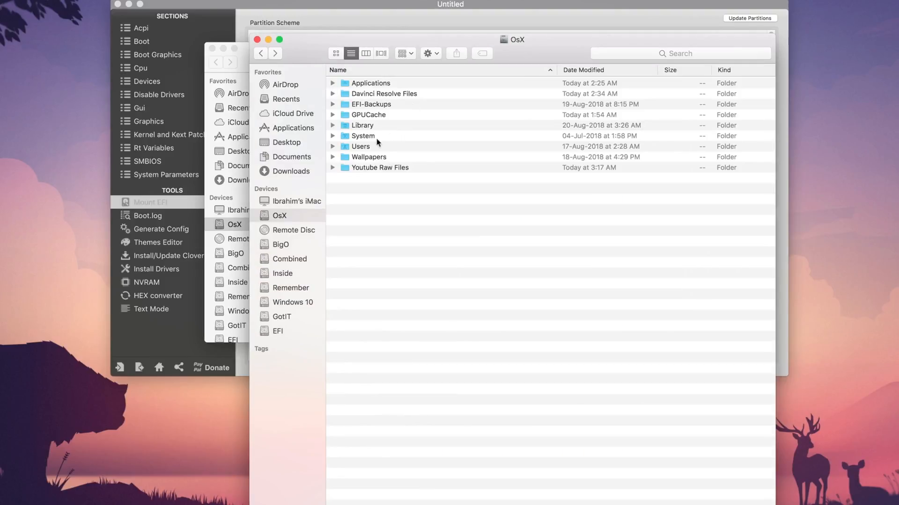
{"action": "double_click", "coordinate": [363, 136]}
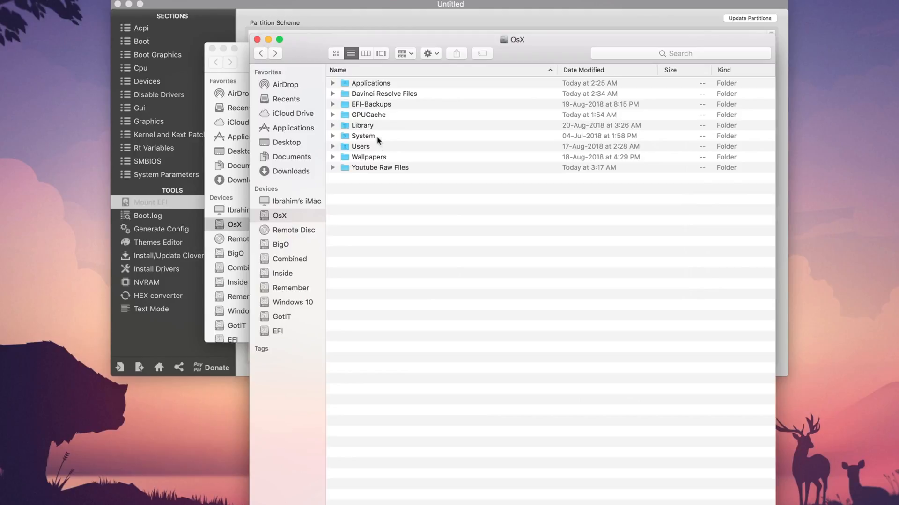
{"action": "double_click", "coordinate": [361, 125]}
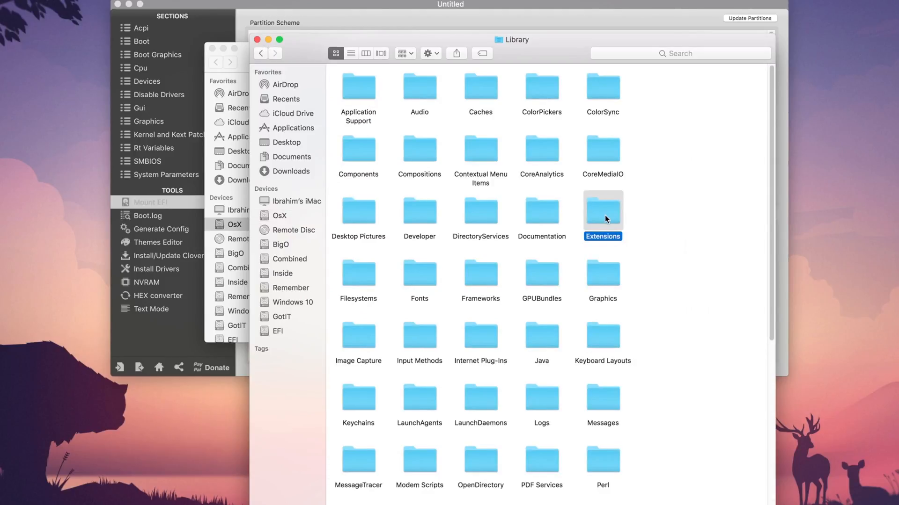
{"action": "double_click", "coordinate": [602, 213]}
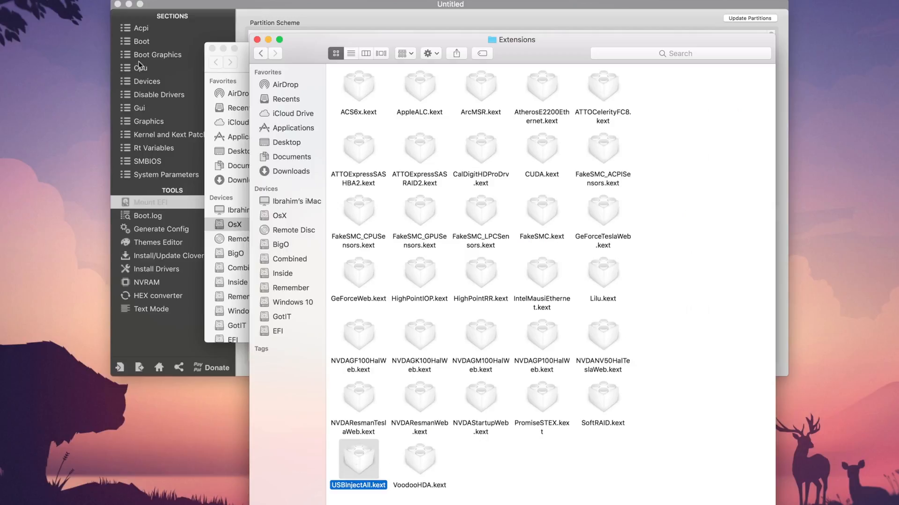
Close both Finder windows, returning to Clover Configurator's EFI partitions list.
{"action": "left_click", "coordinate": [234, 224]}
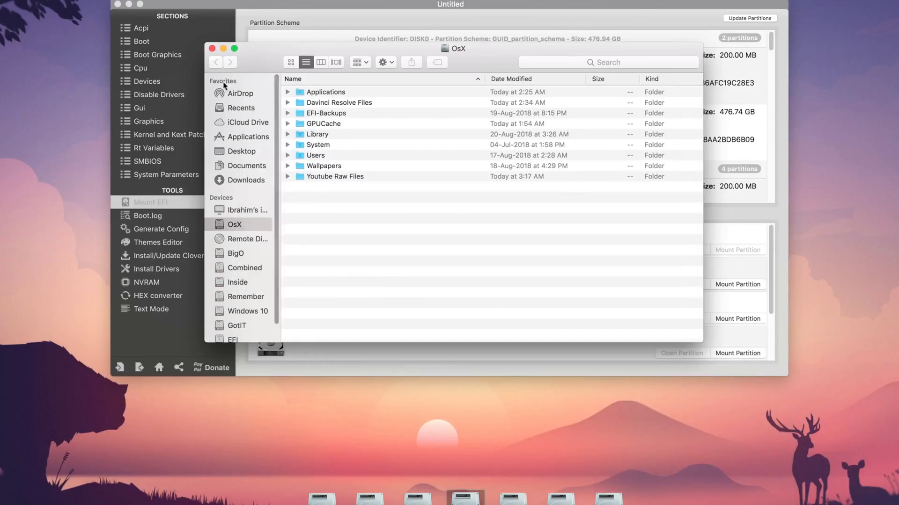
{"action": "left_click", "coordinate": [212, 47]}
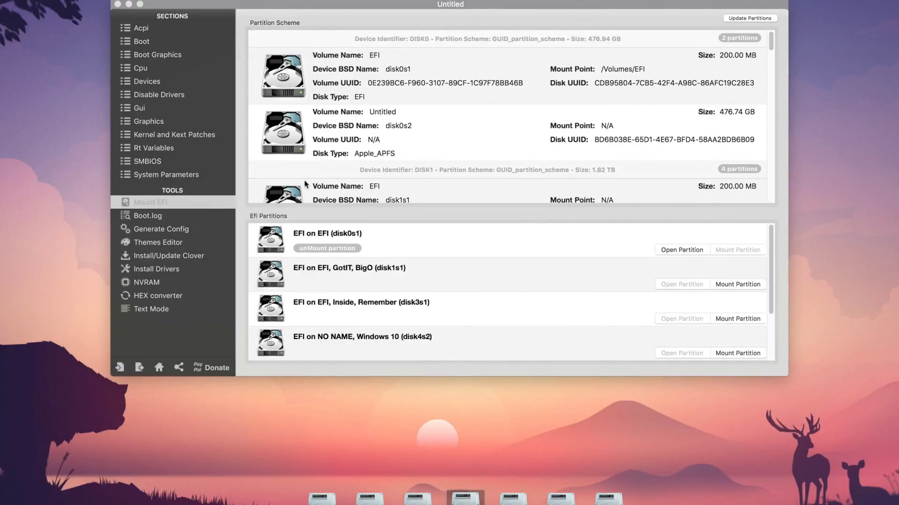
{"action": "mouse_move", "coordinate": [333, 233]}
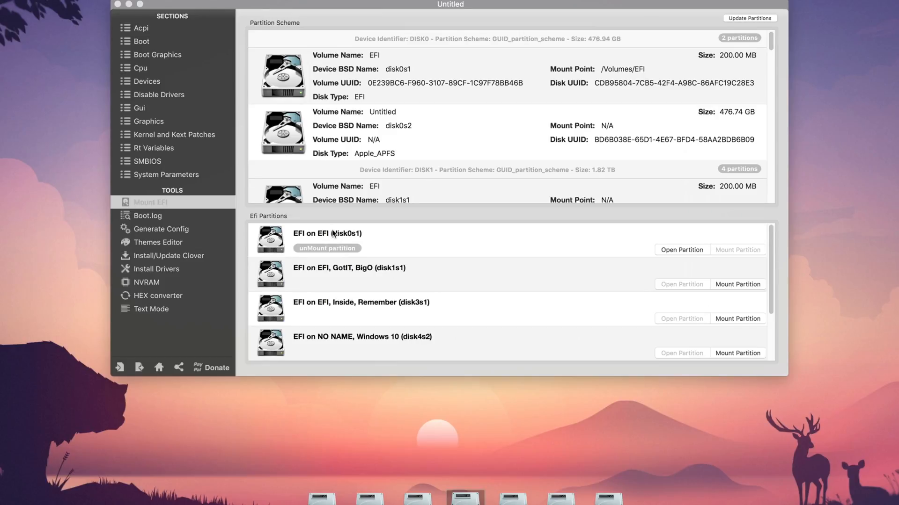
{"action": "mouse_move", "coordinate": [447, 279]}
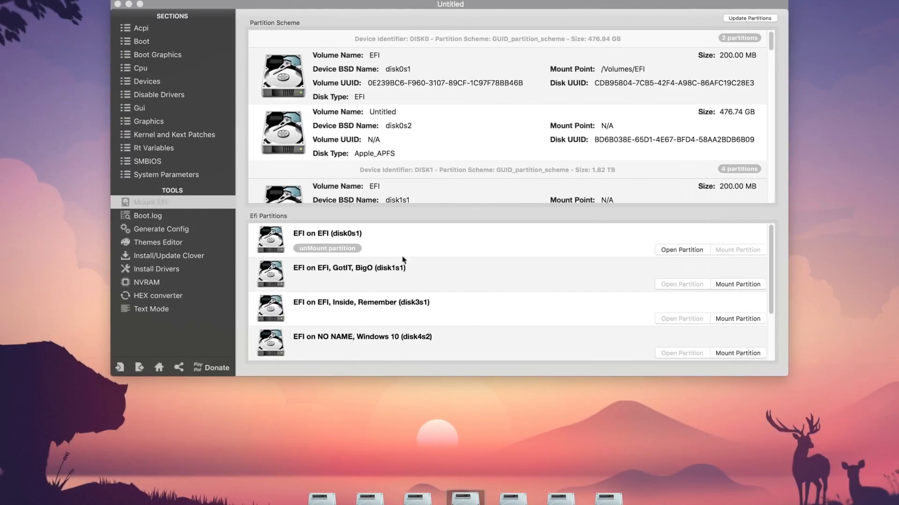
{"action": "mouse_move", "coordinate": [403, 259]}
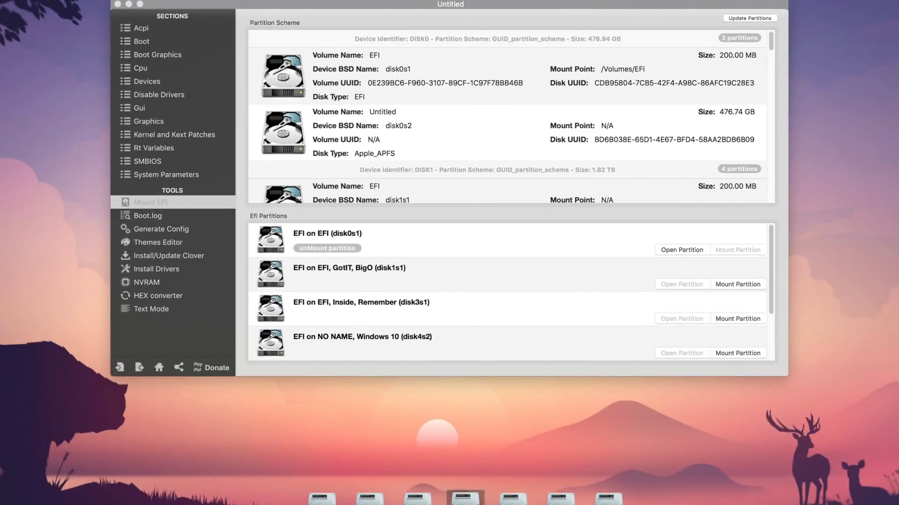